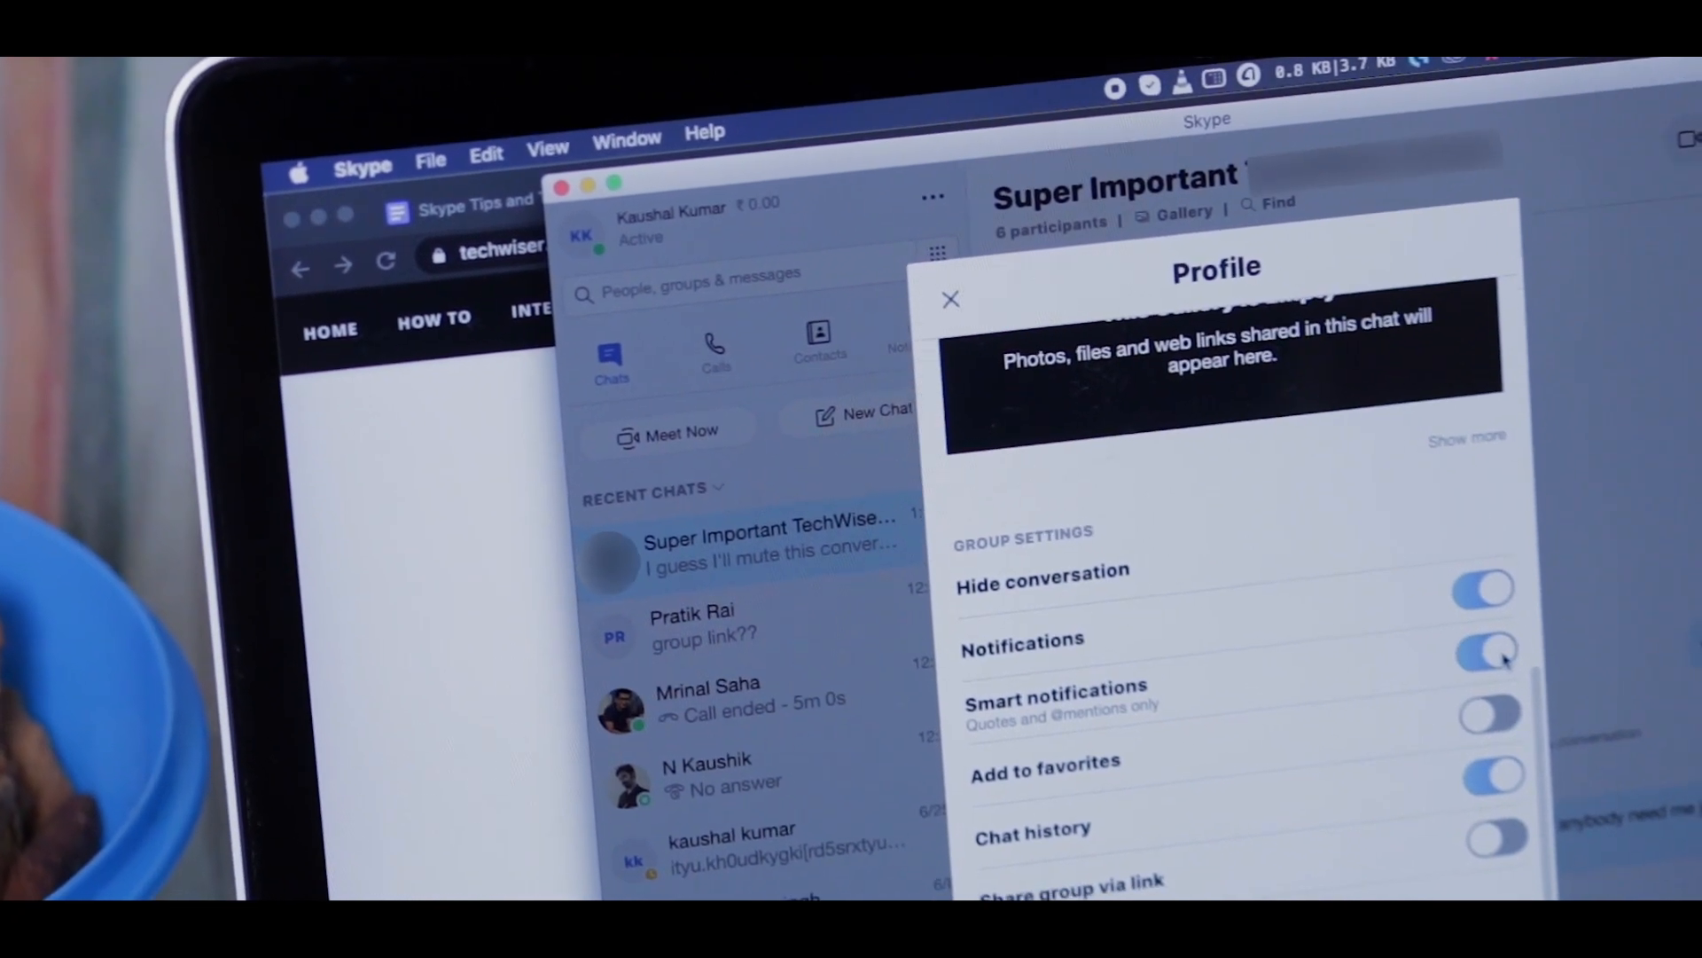
Switch off the Notifications toggle for the six-participant group chat
left_click(950, 297)
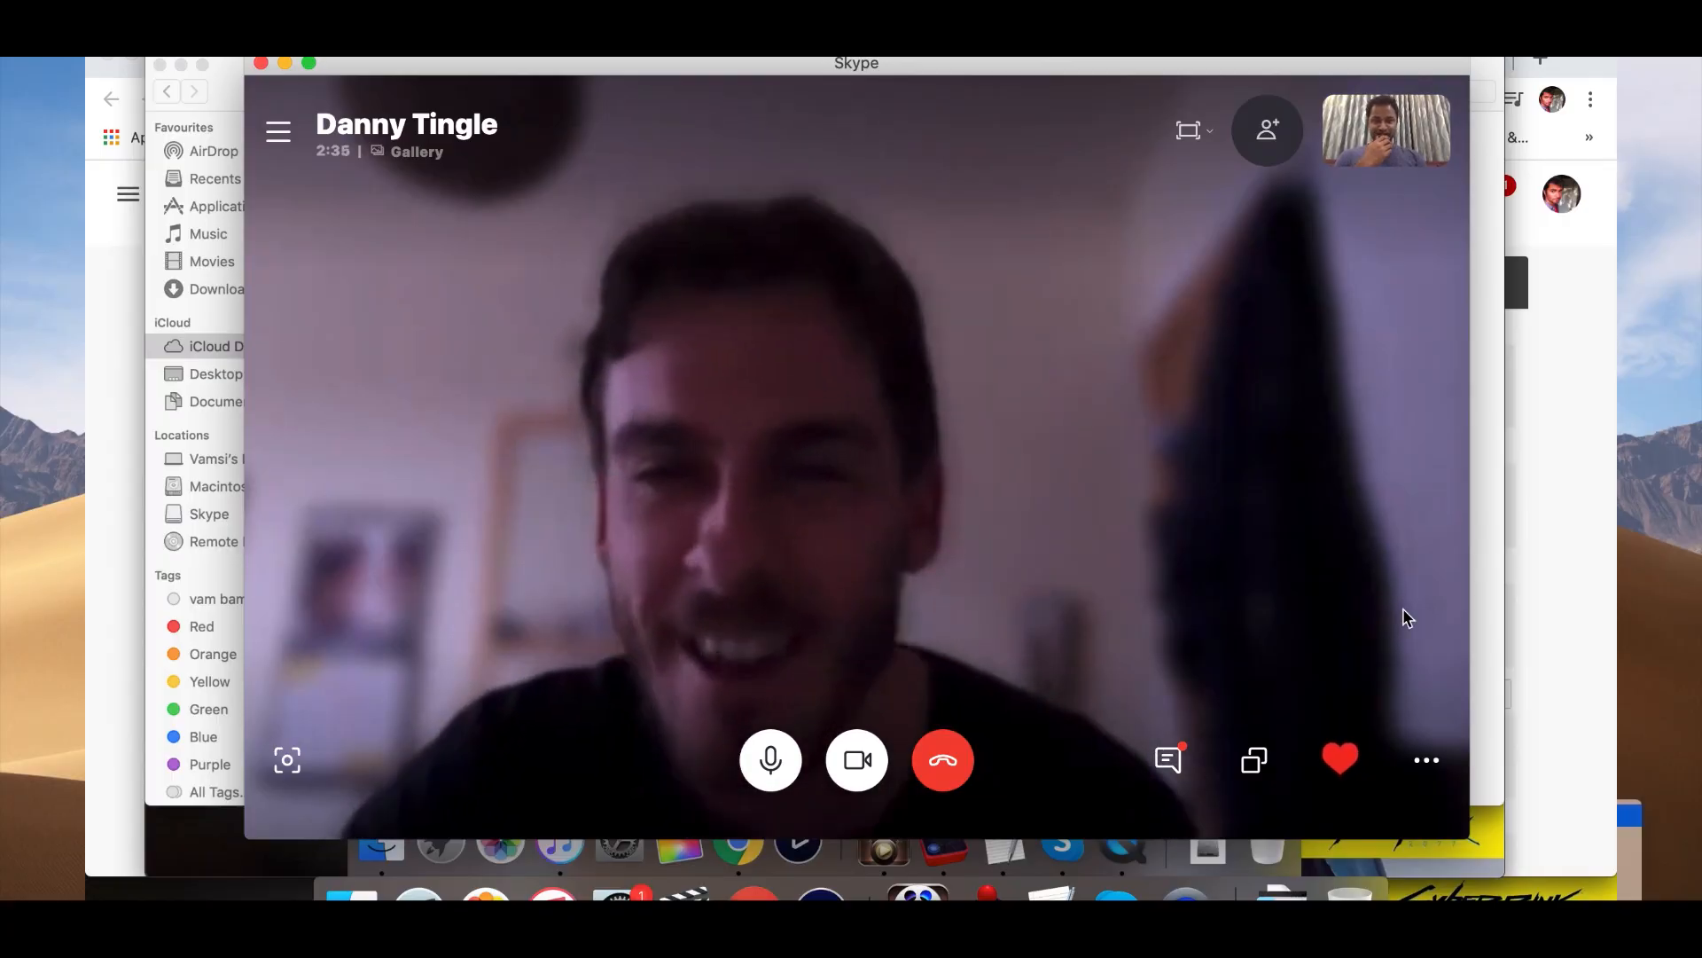
left_click(1426, 759)
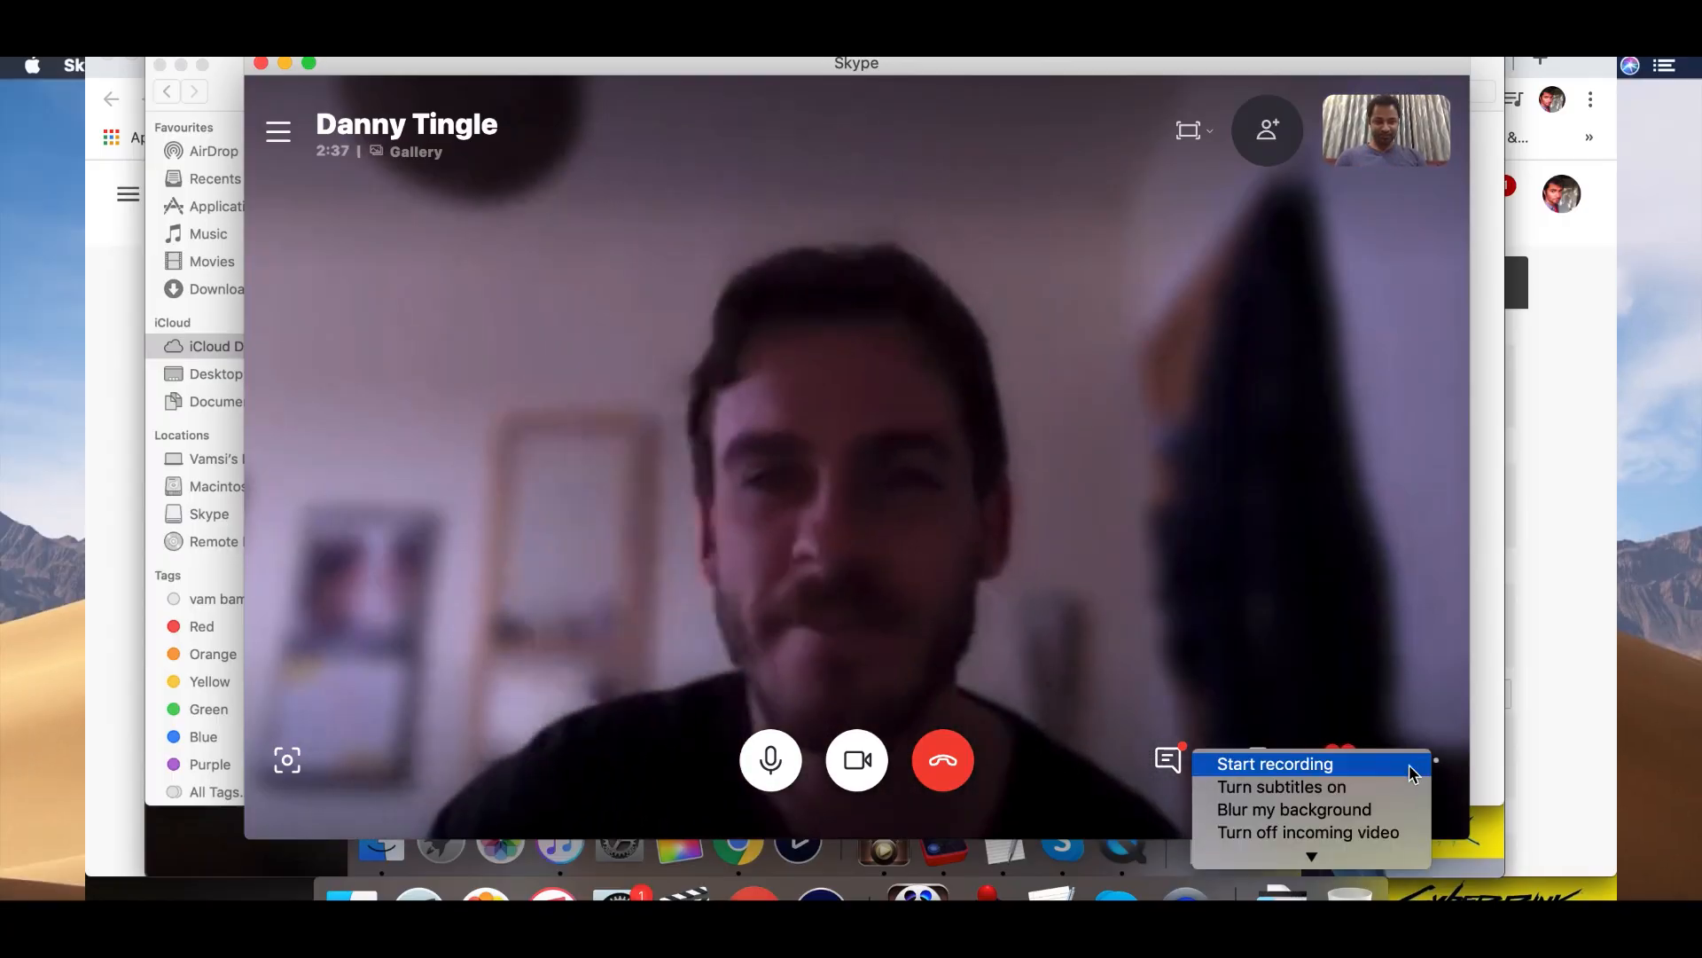
left_click(1273, 763)
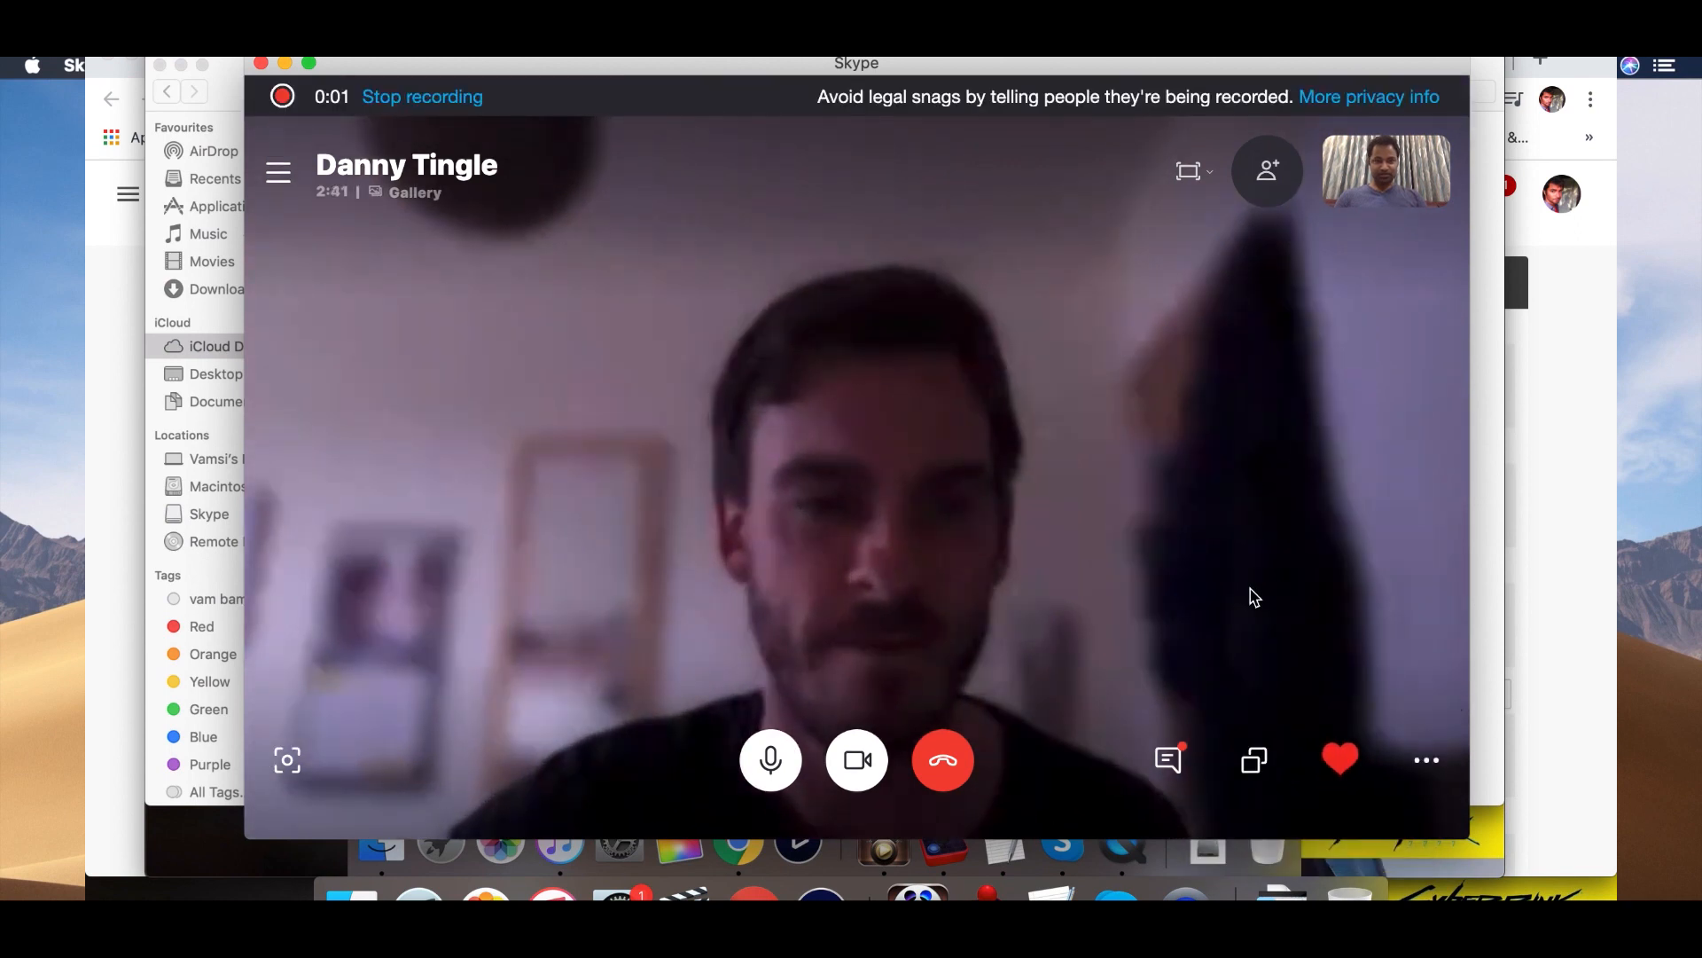
mouse_move(1309, 603)
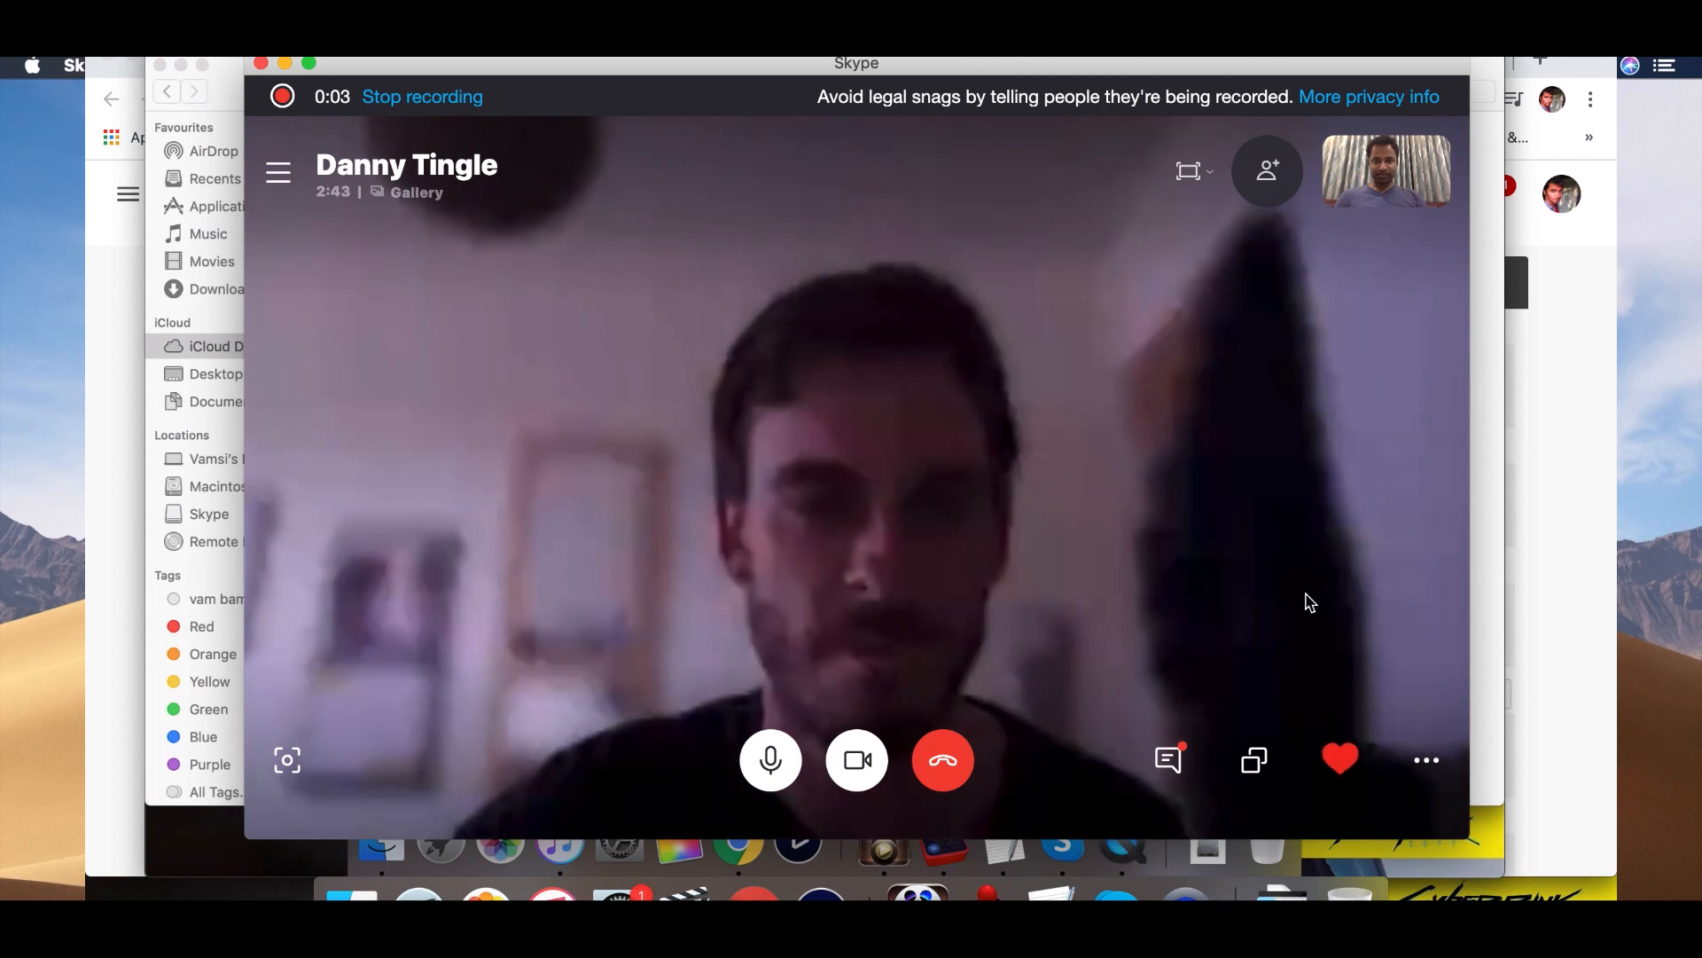
left_click(1426, 761)
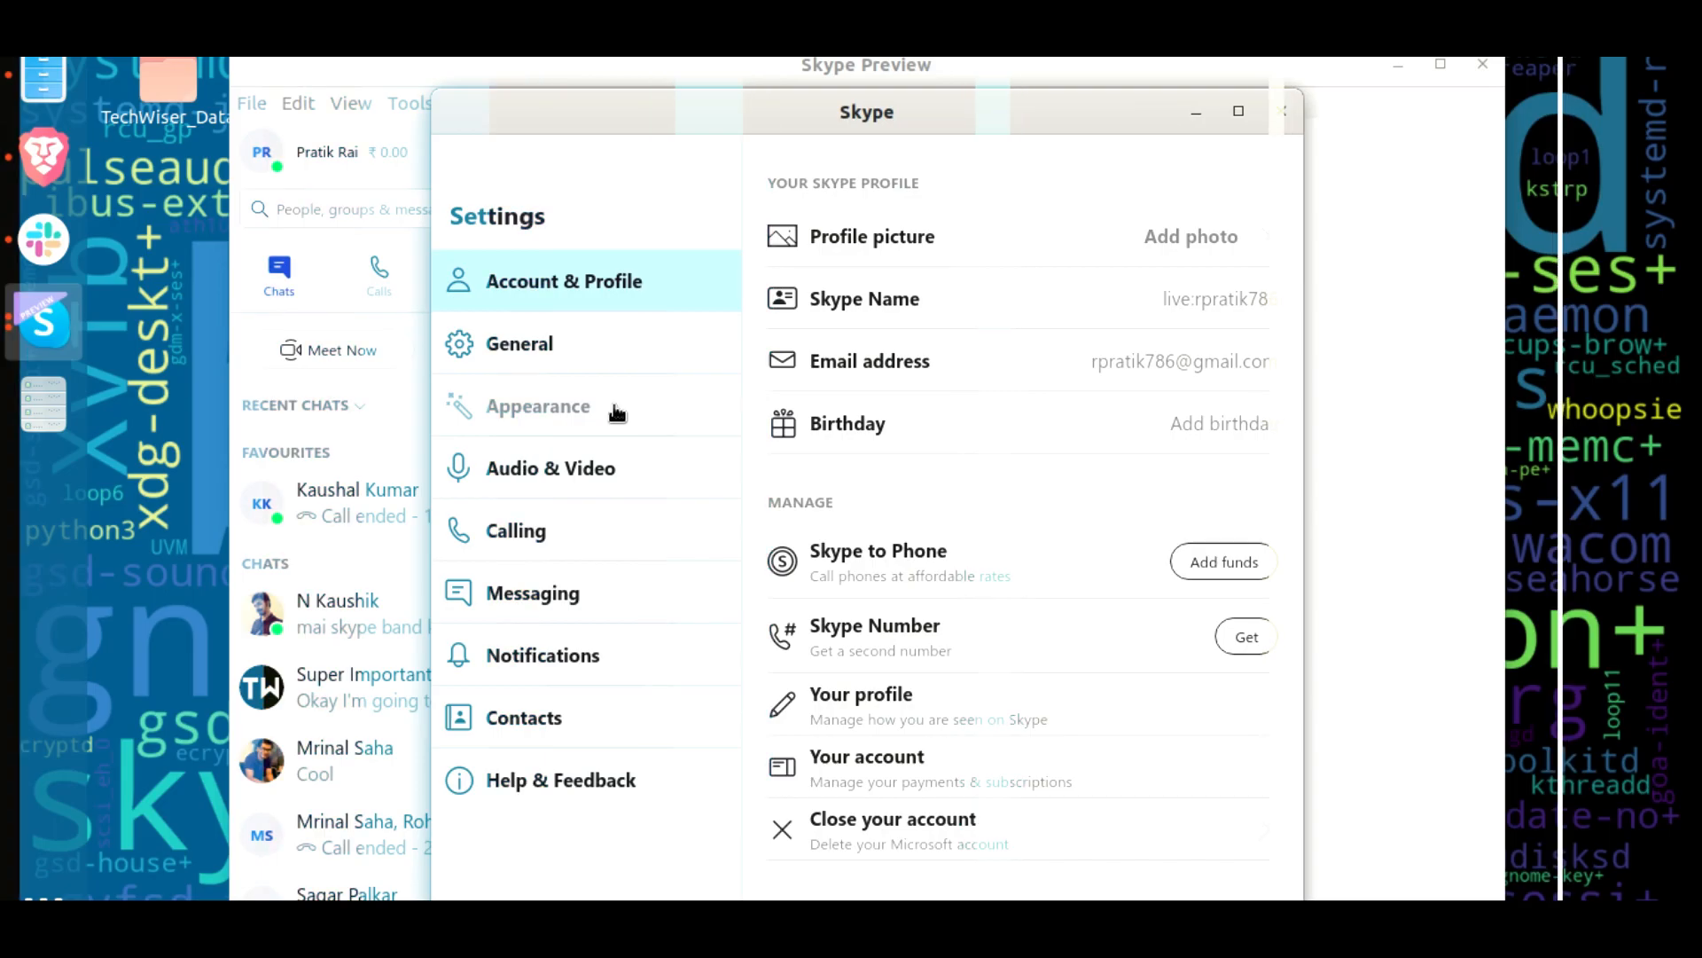
Reach Calling > Call forwarding and voicemail and show the call forwarding management page
left_click(516, 531)
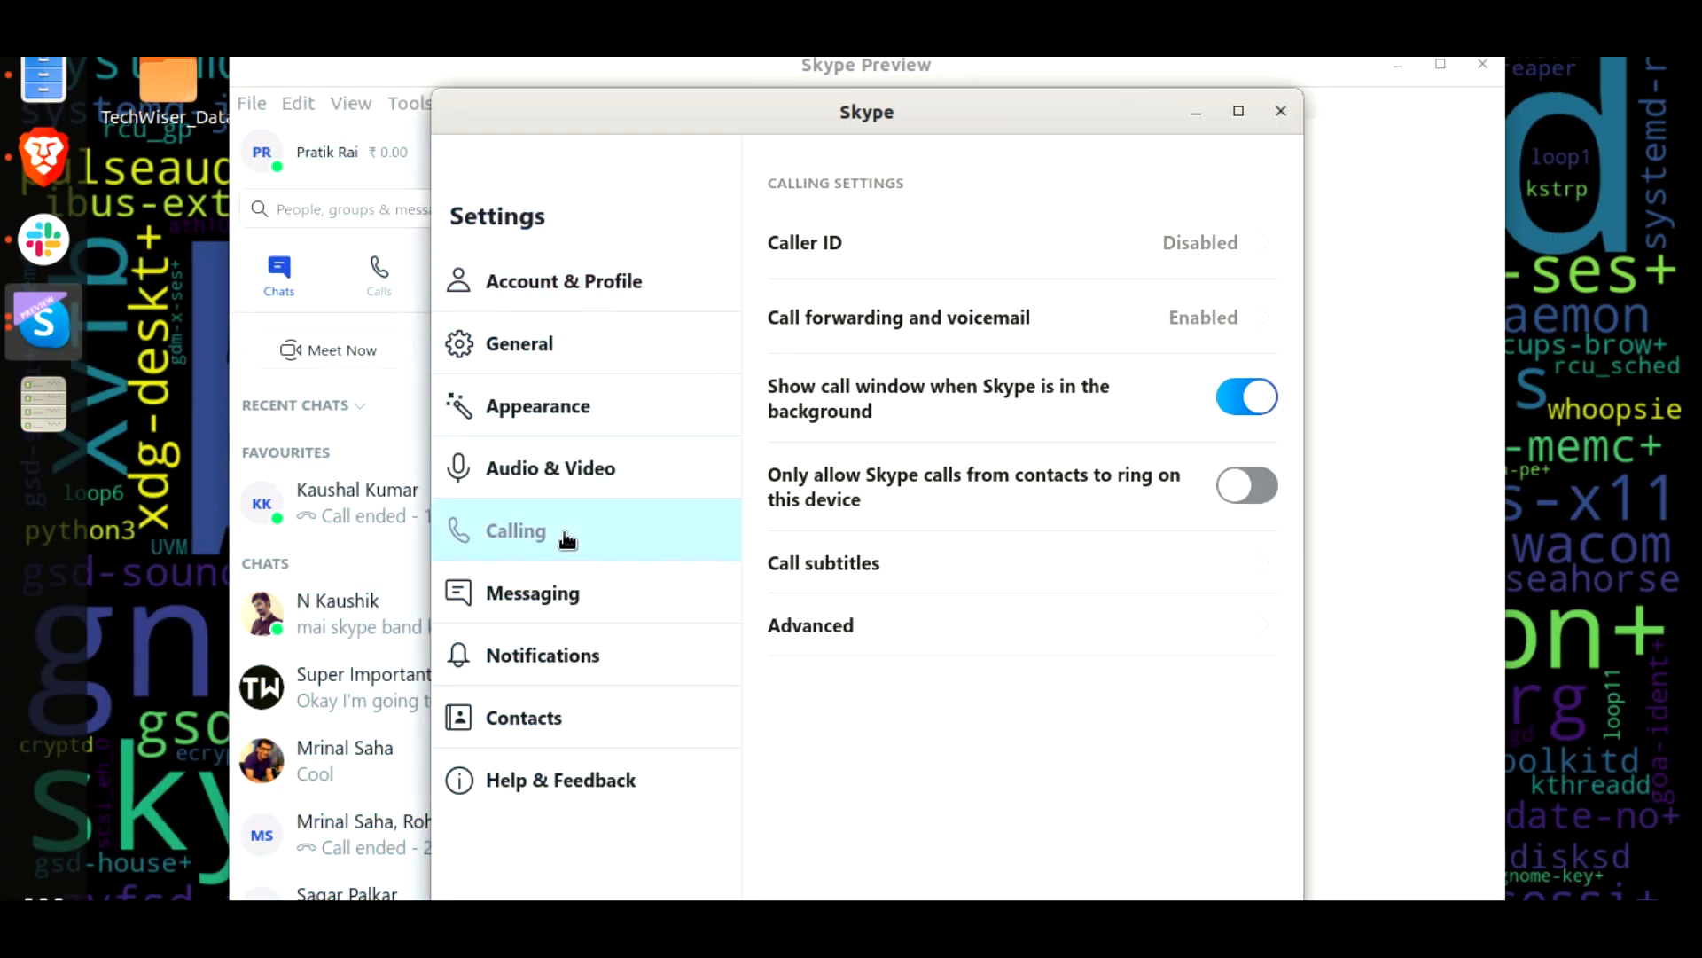
left_click(1200, 317)
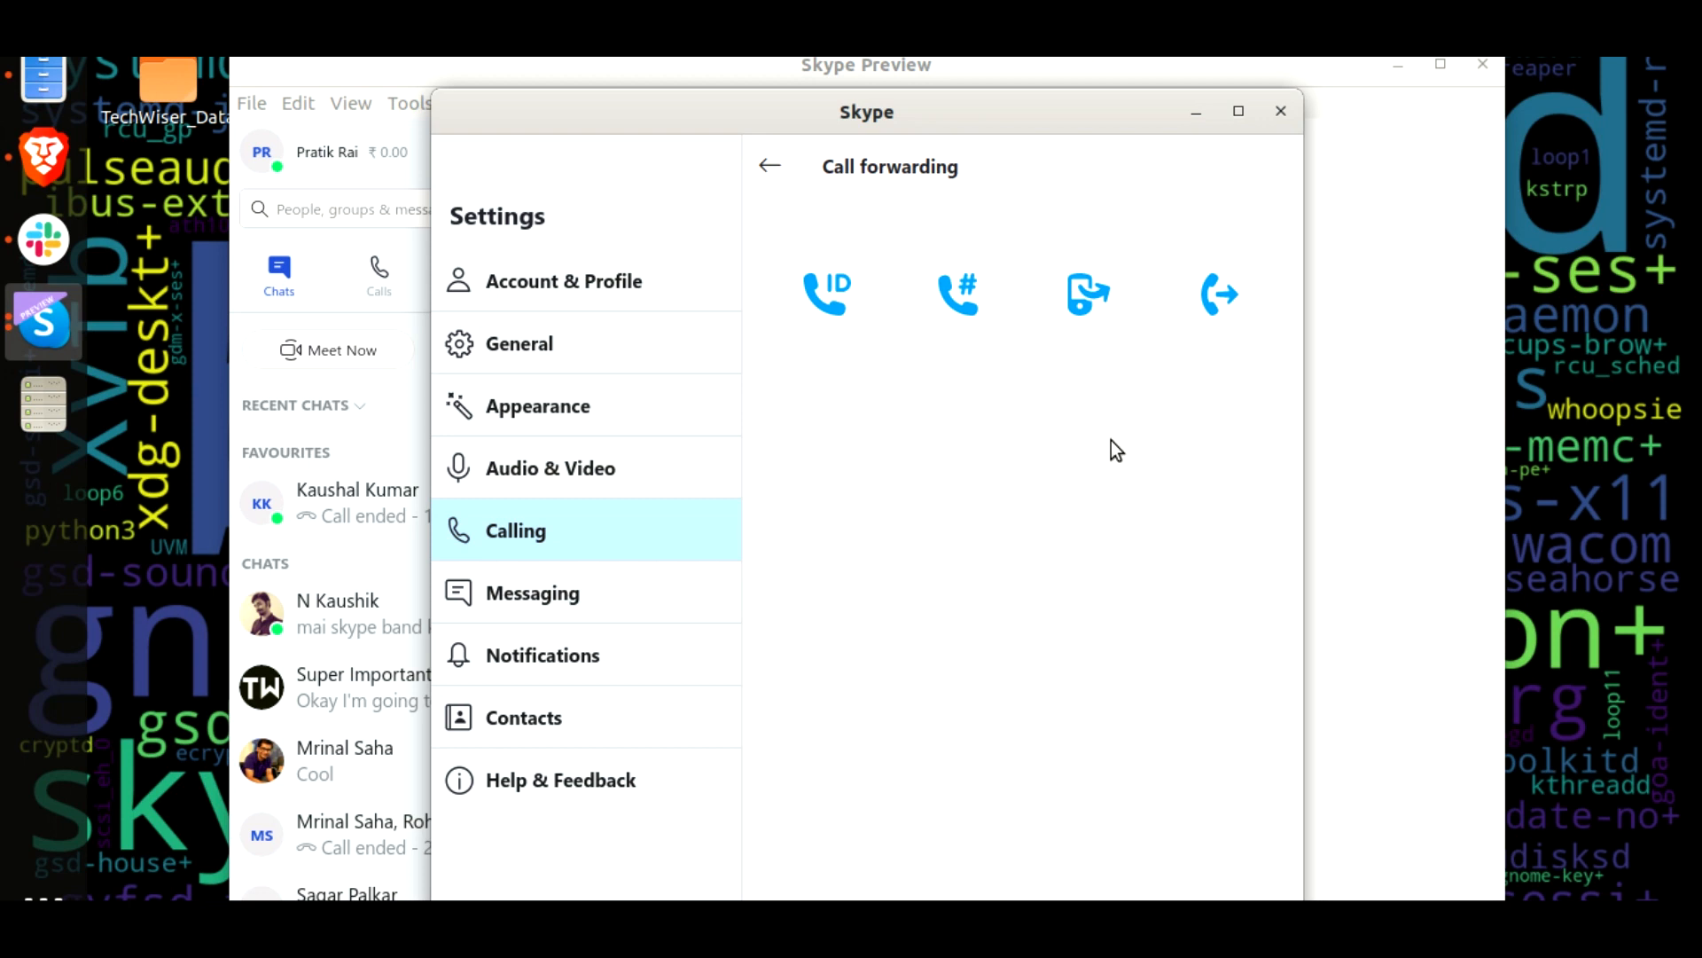
left_click(1218, 293)
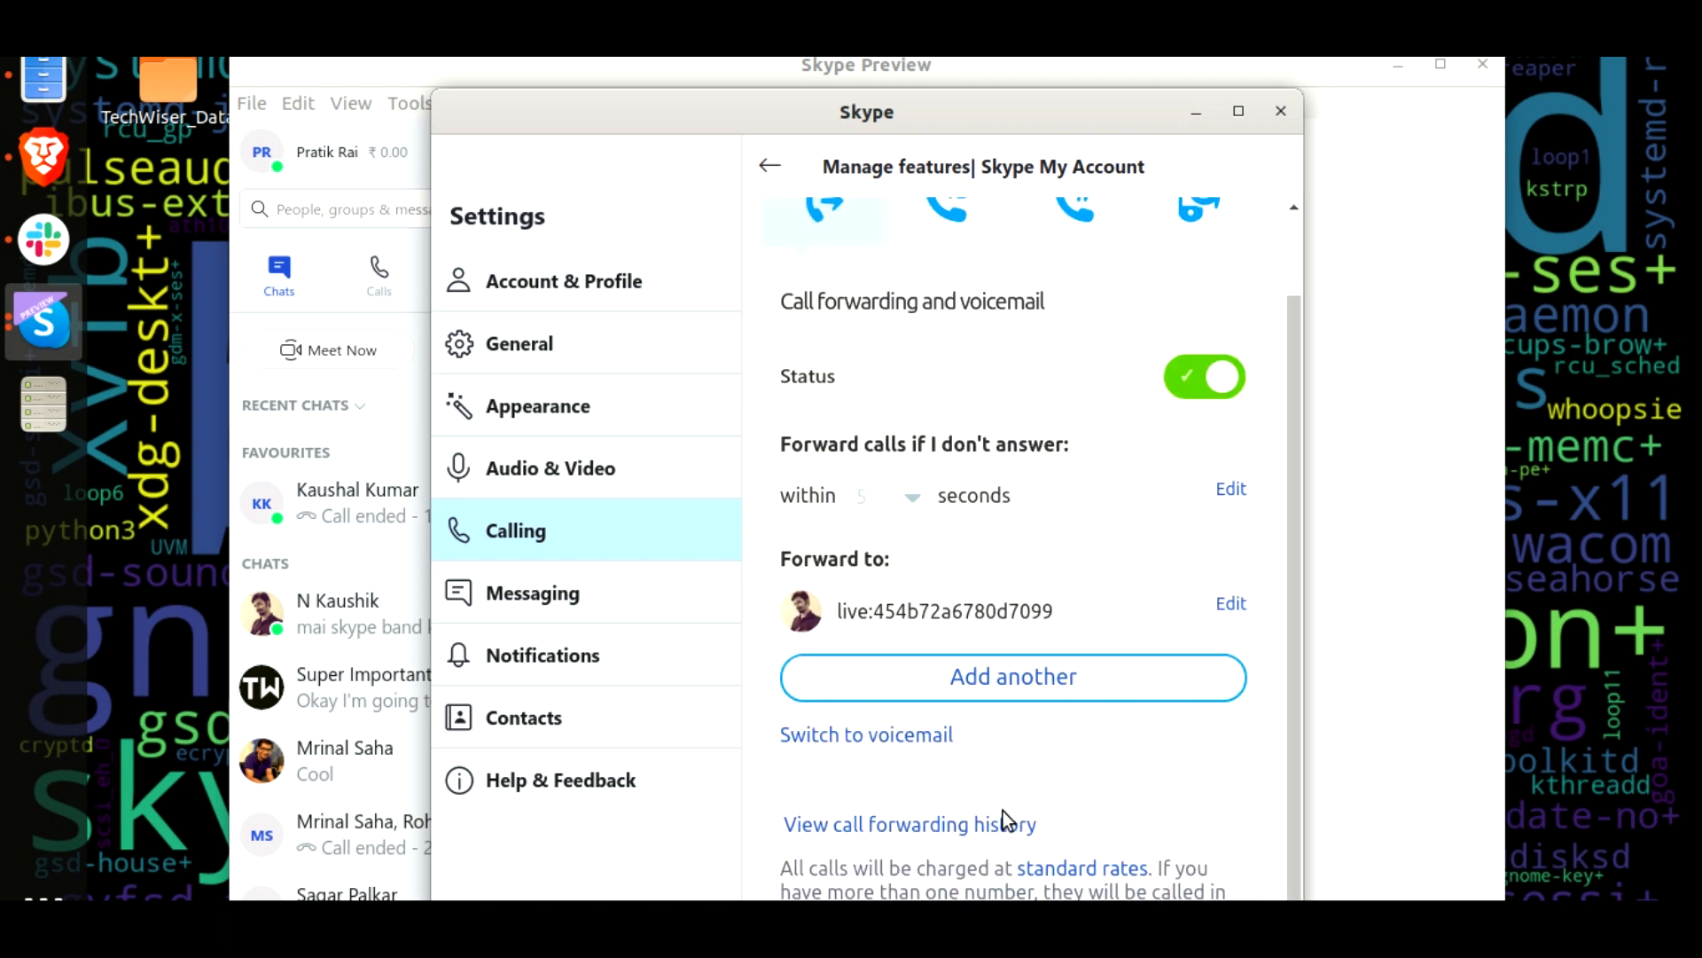
mouse_move(1294, 156)
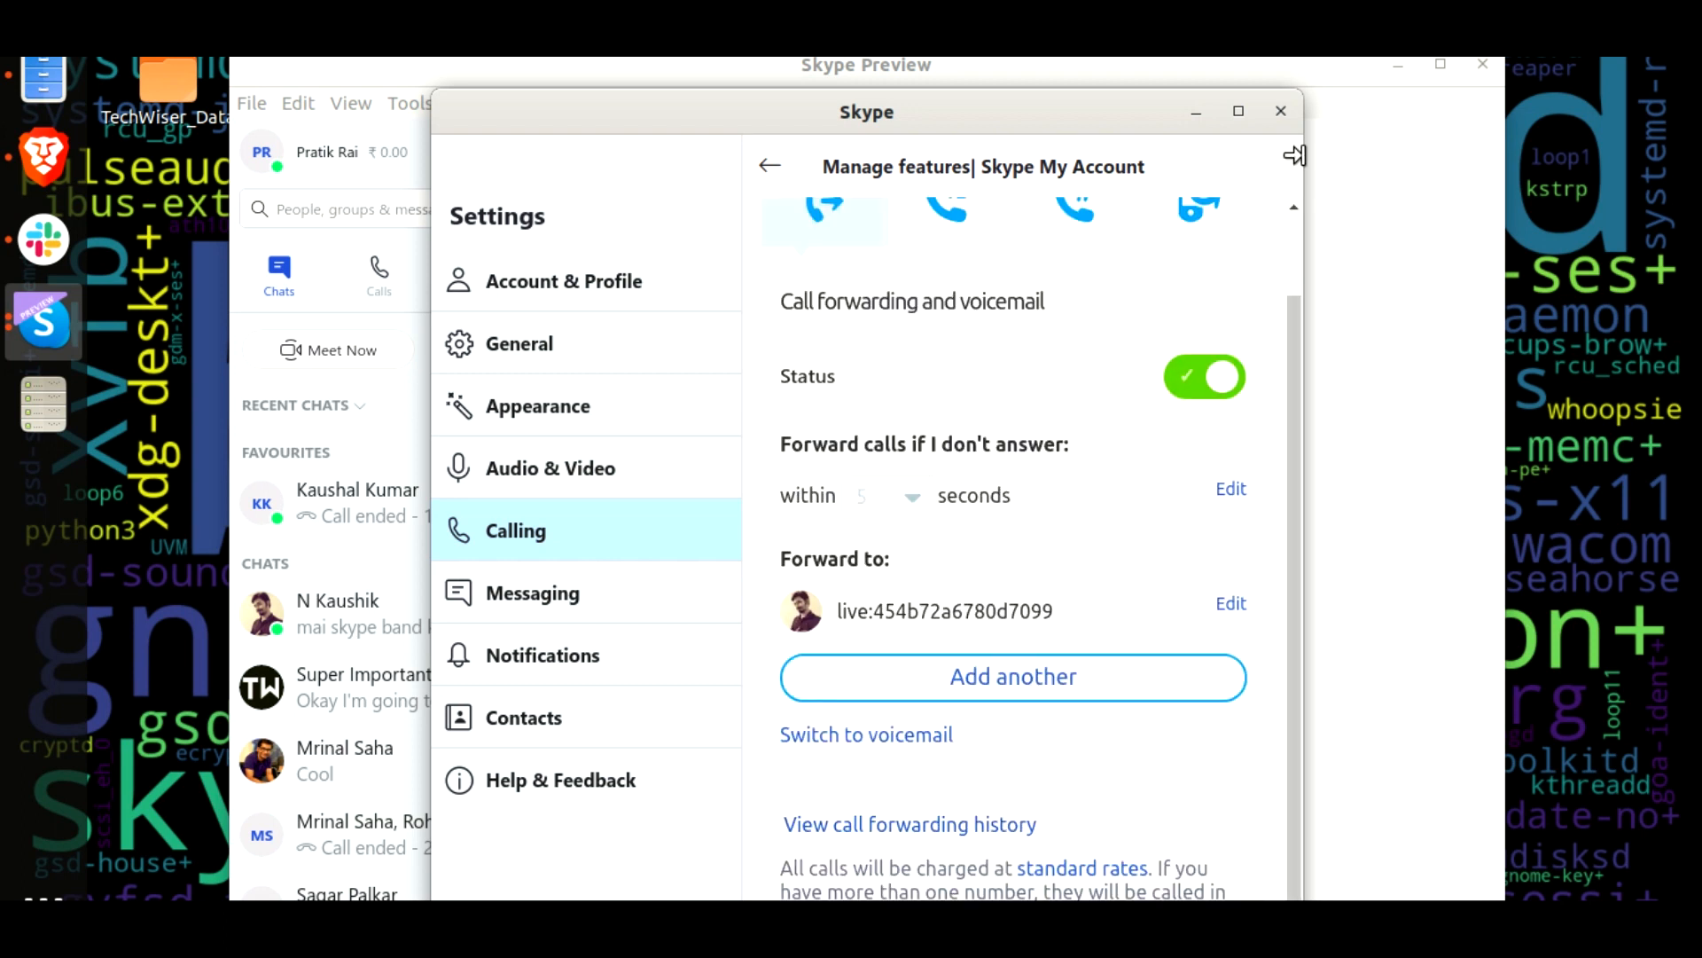
left_click(1280, 110)
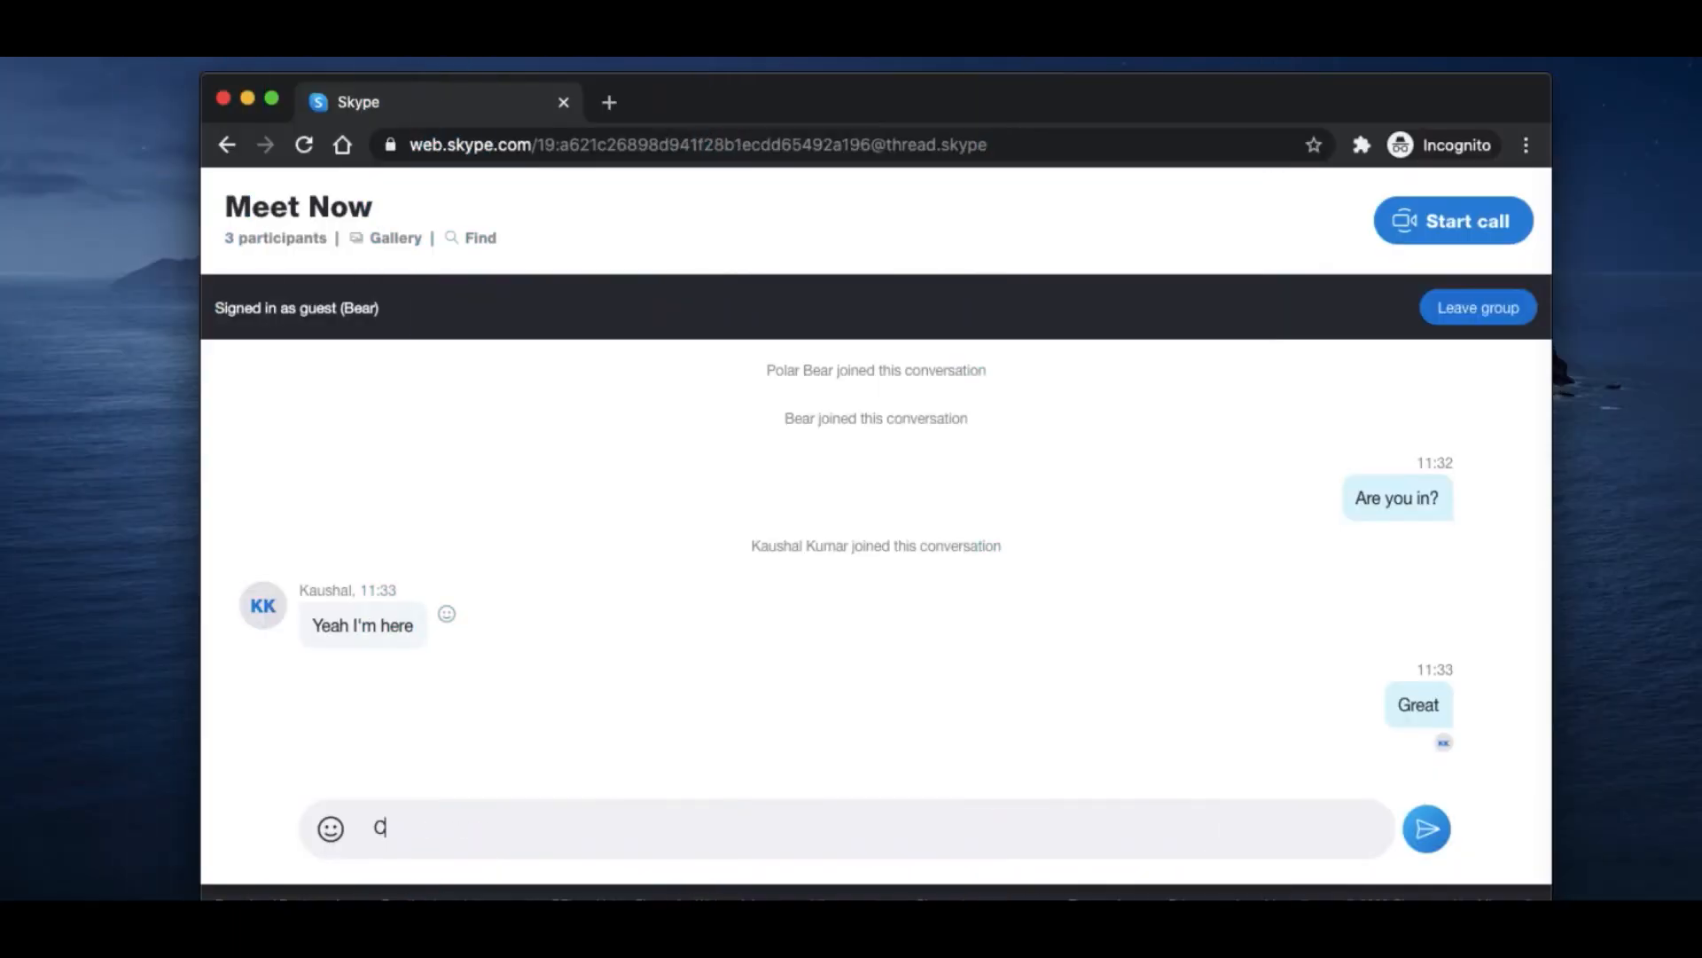
Send 'Can you start a video call' to the Meet Now group chat
type("Can you start a")
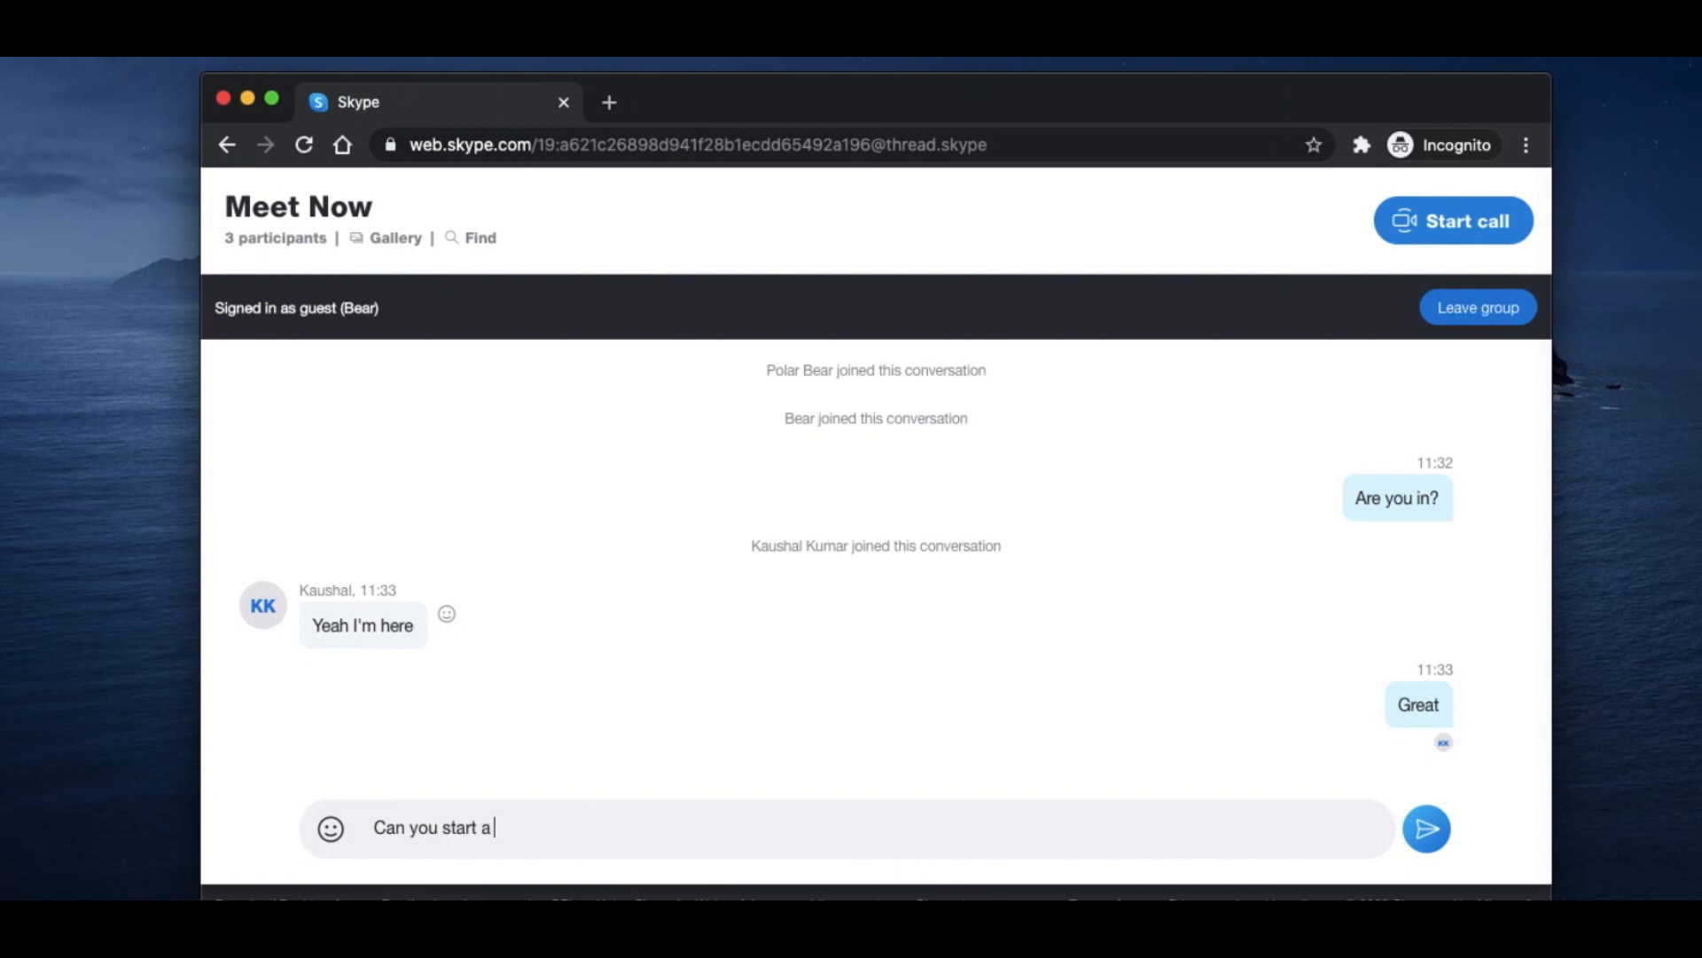
type("video cal")
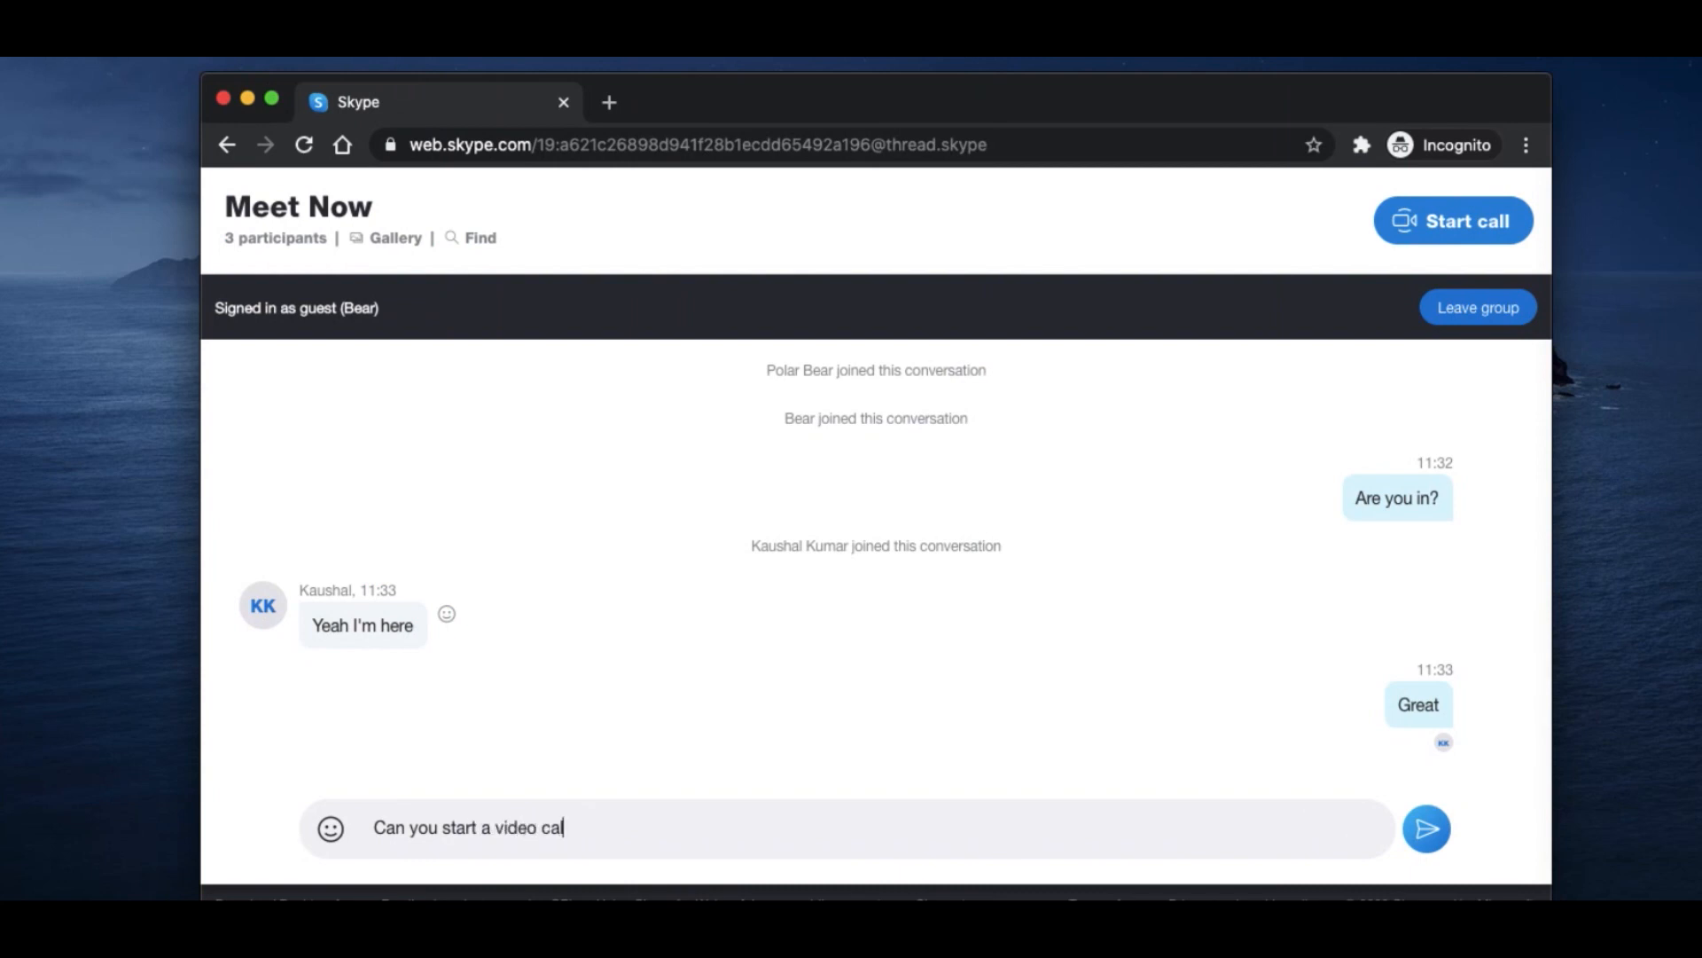
left_click(1426, 828)
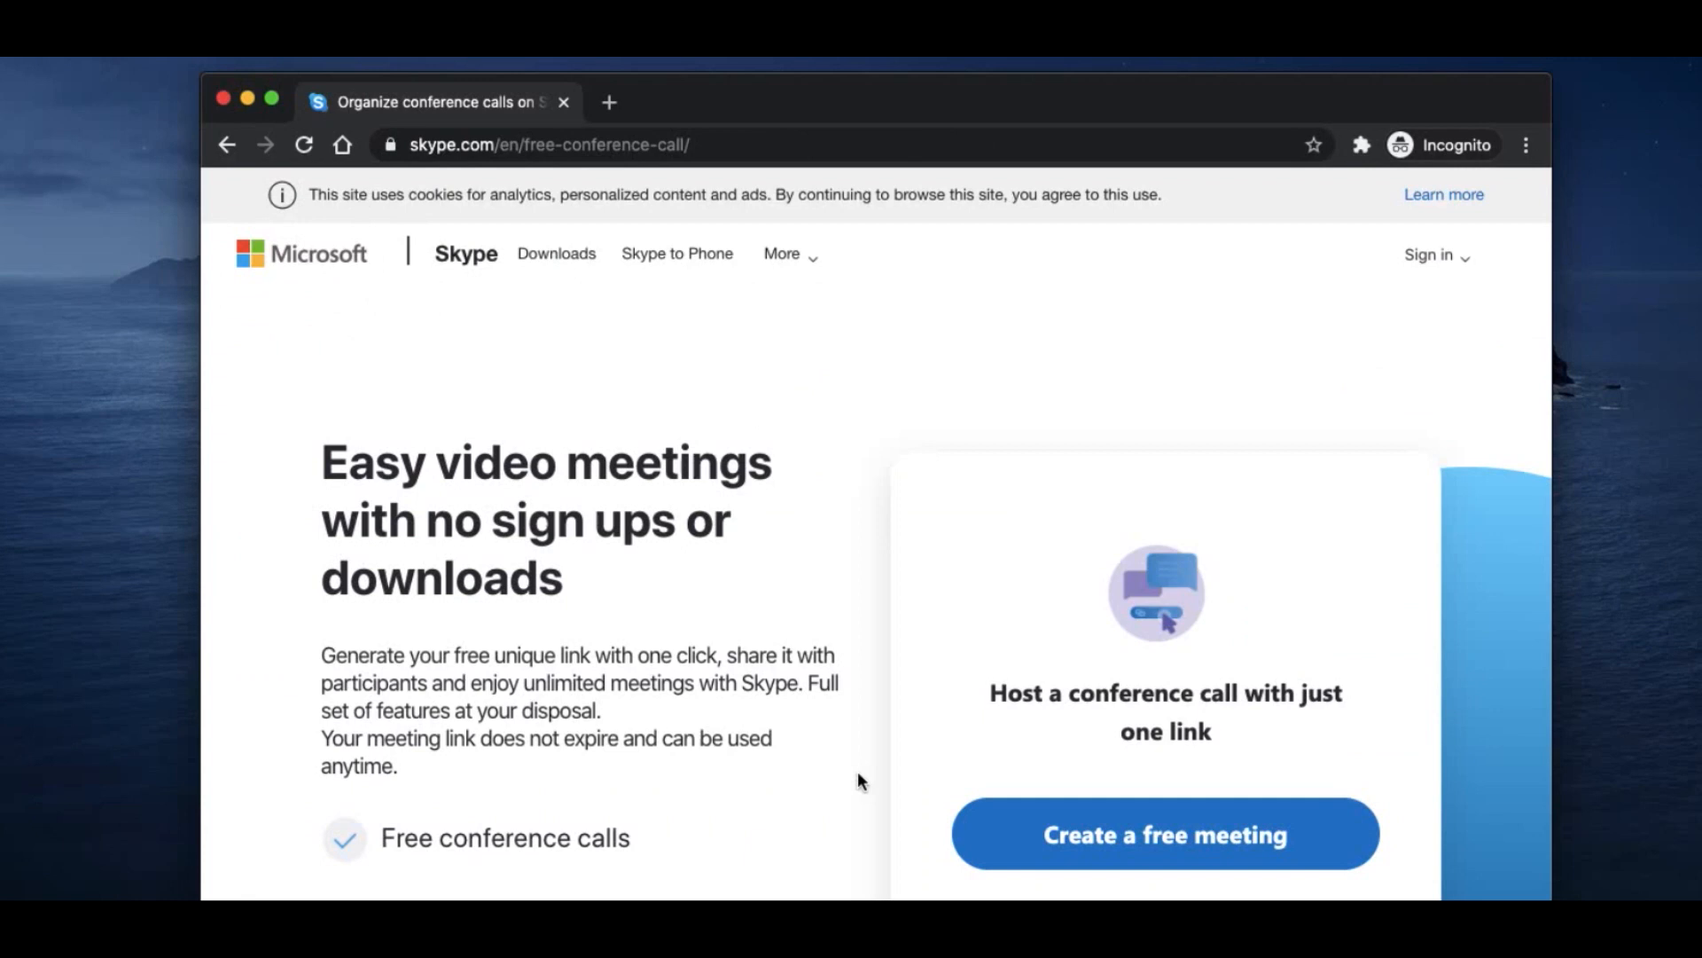
mouse_move(895, 786)
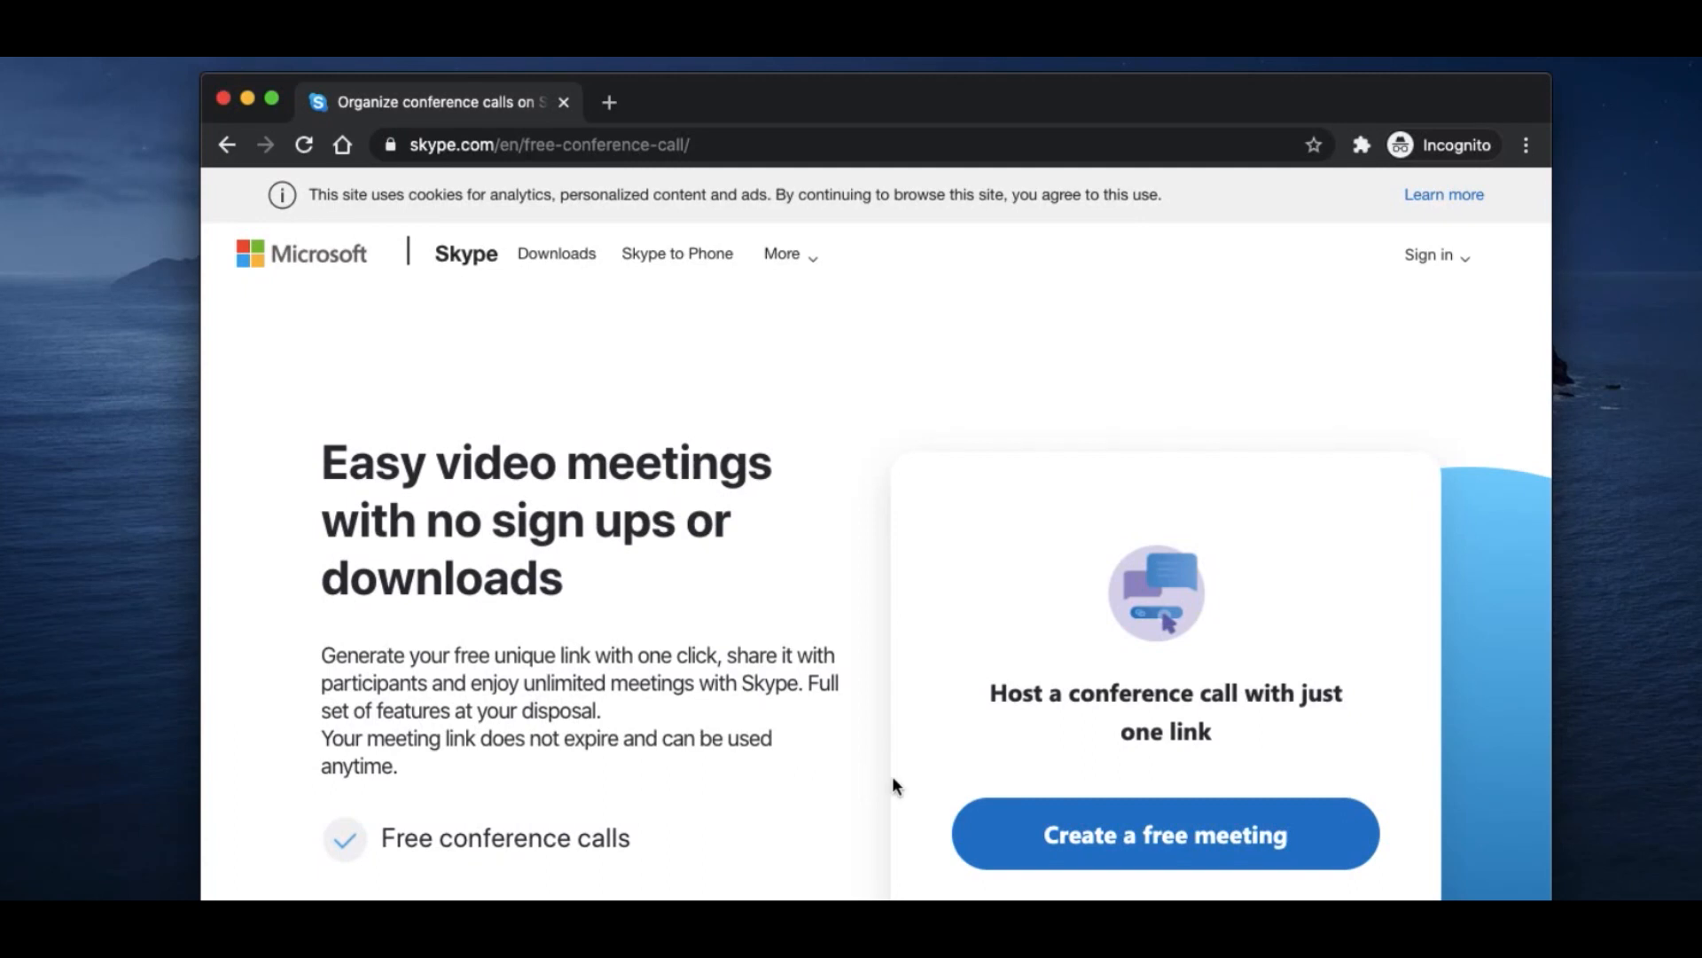
Create a free meeting on the conference call page so its join link is copied
left_click(1163, 833)
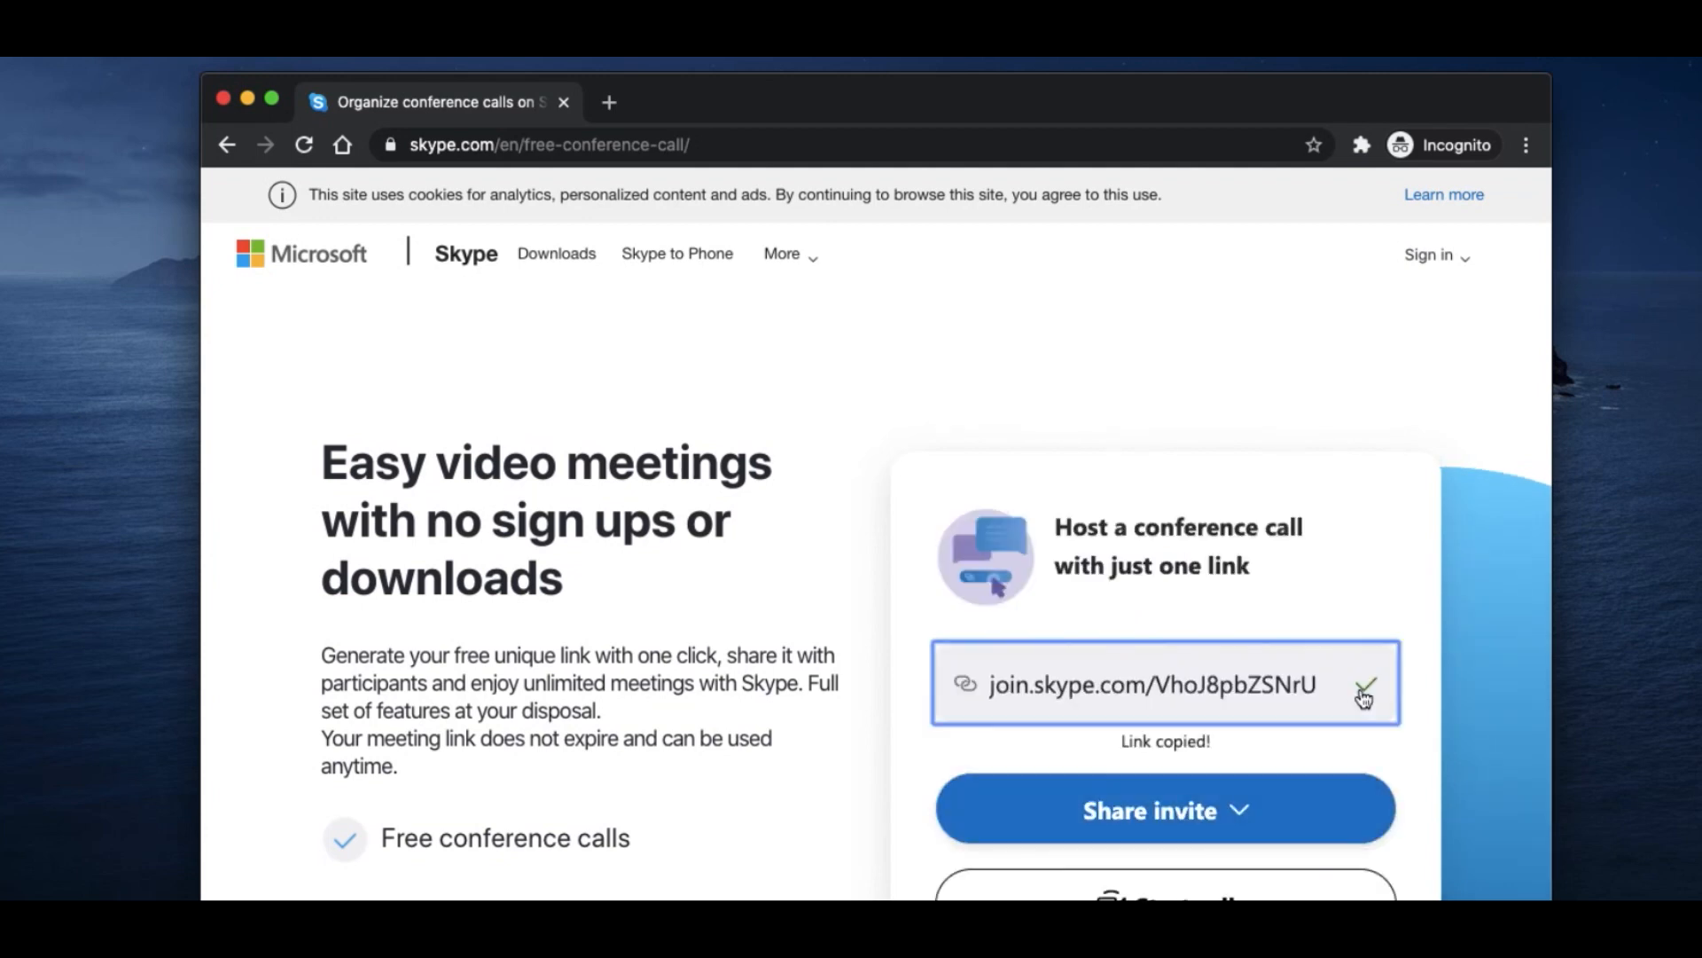
mouse_move(1165, 810)
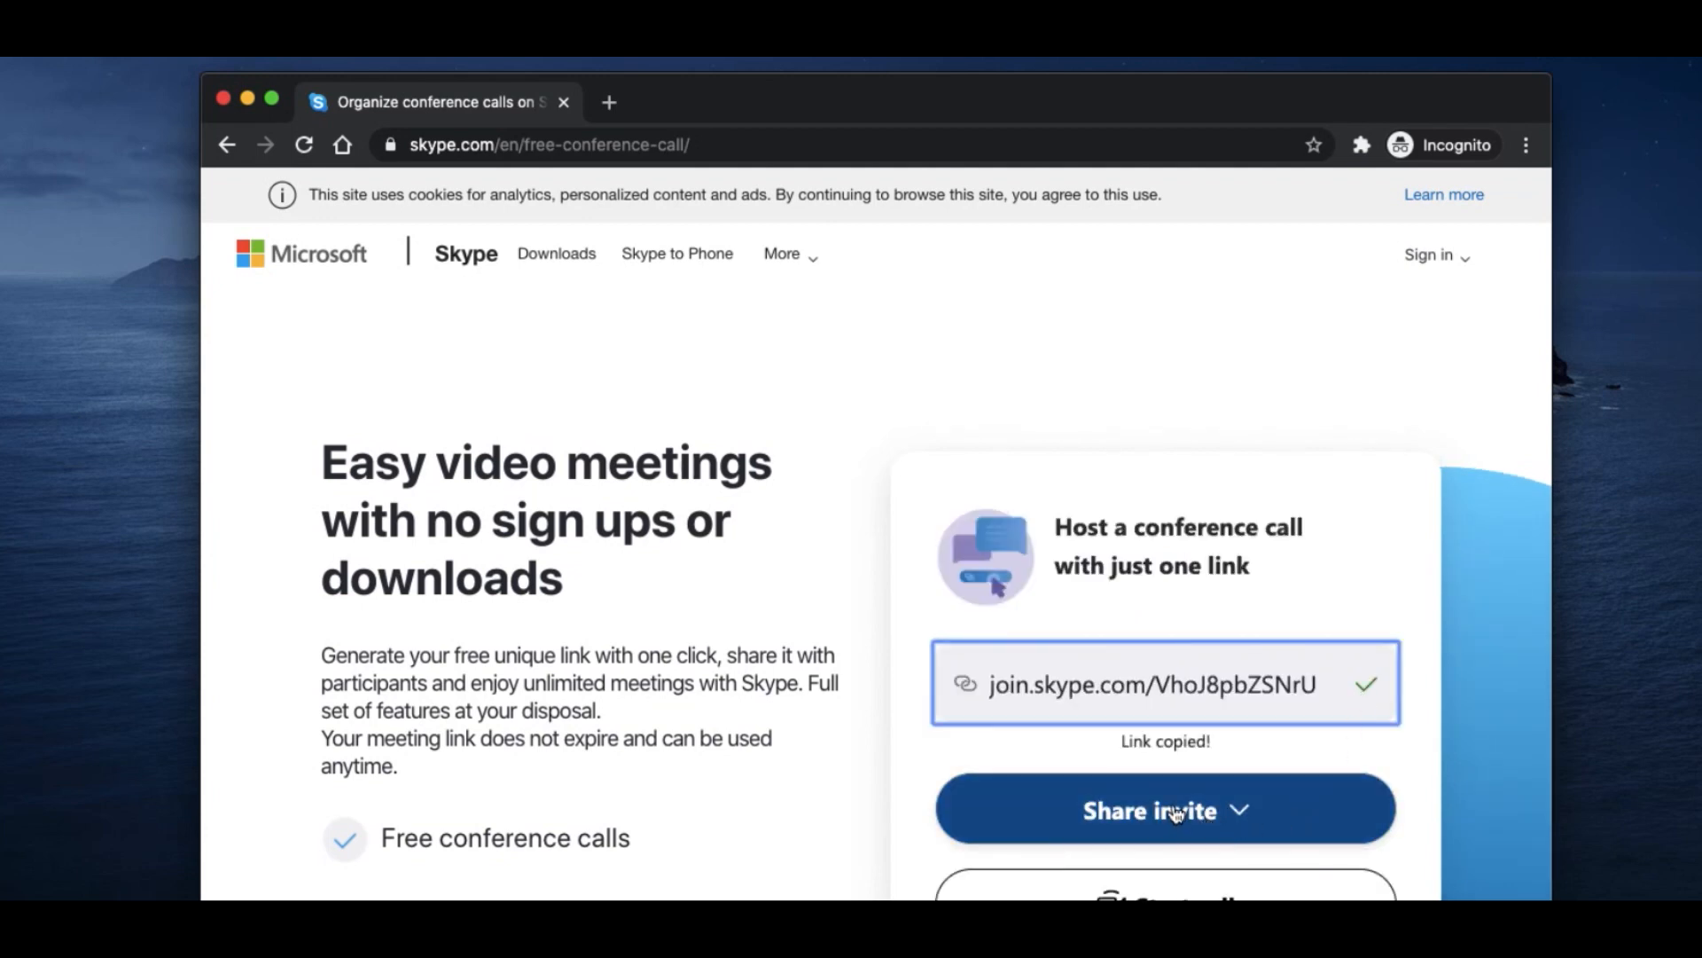